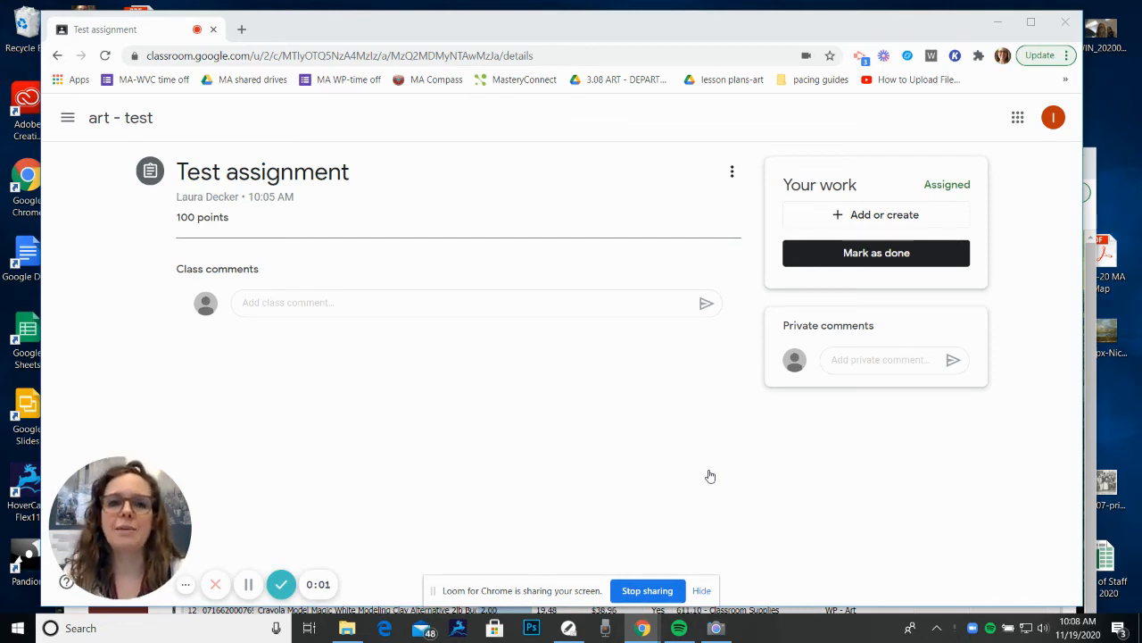
pyautogui.moveTo(461, 267)
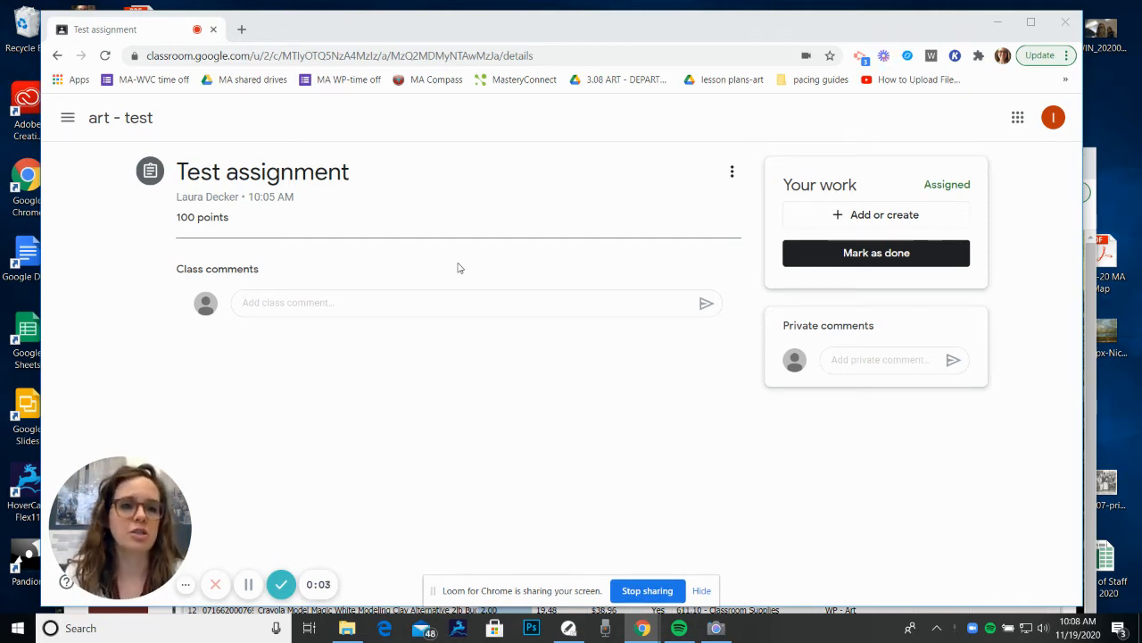
pyautogui.moveTo(350, 196)
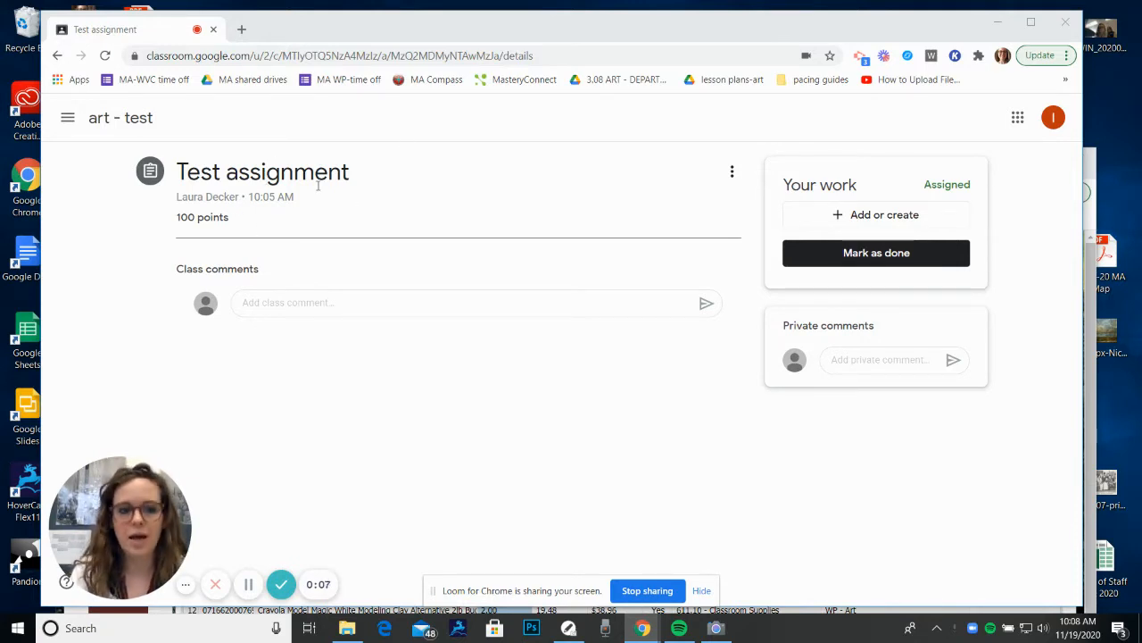
pyautogui.moveTo(621, 150)
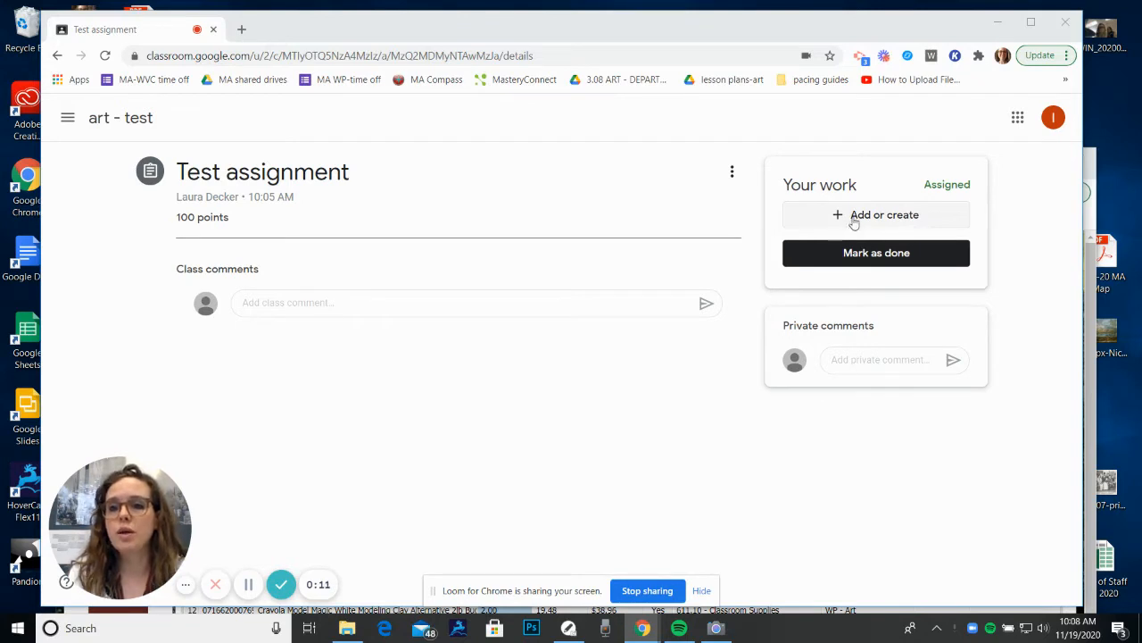
# Create a new Google Doc as the assignment work and open it for editing.
pyautogui.click(876, 214)
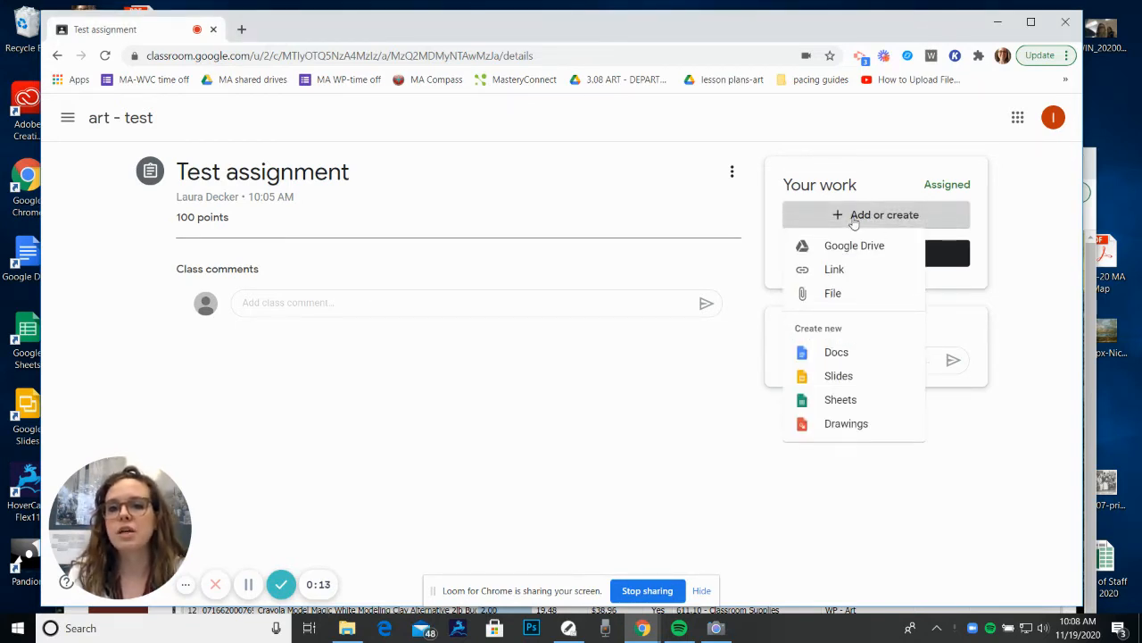
pyautogui.moveTo(839, 346)
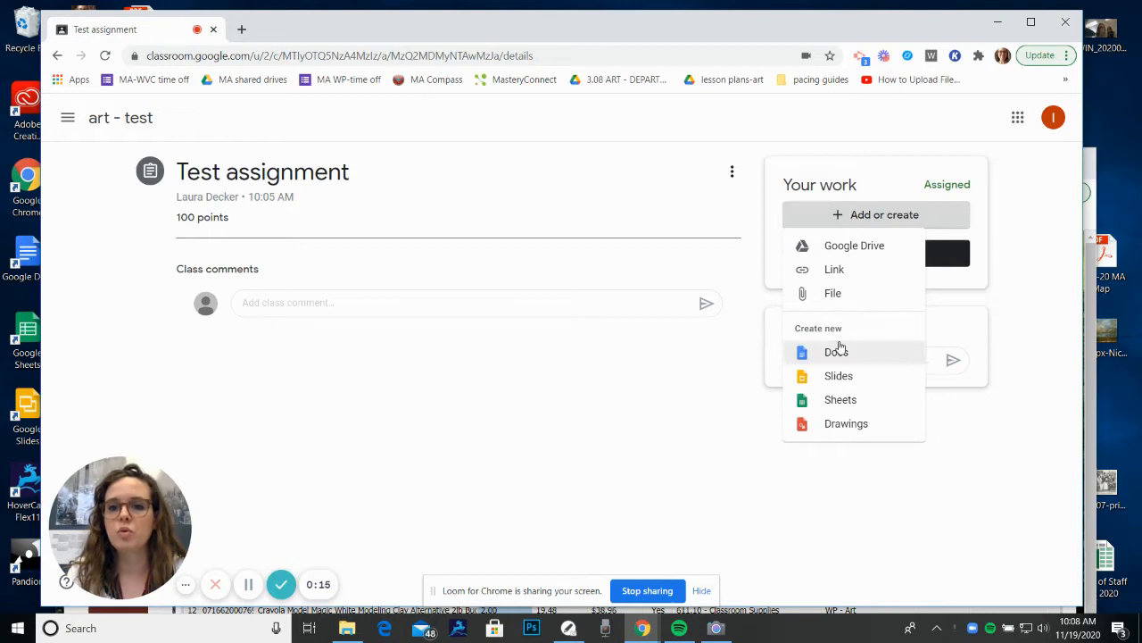
pyautogui.click(836, 352)
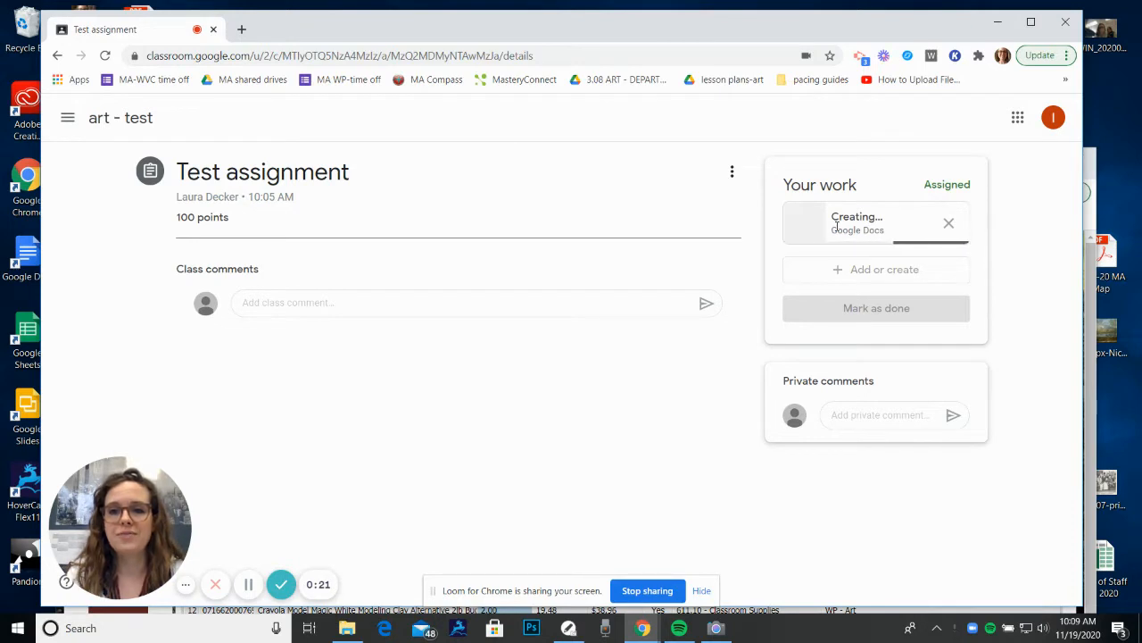
pyautogui.click(875, 221)
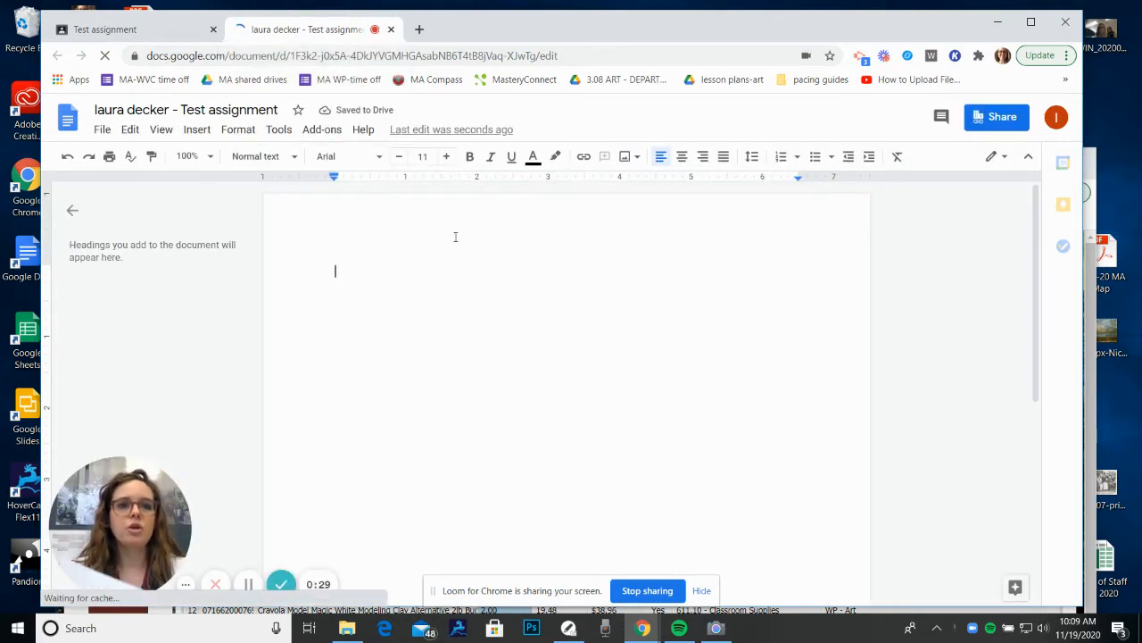
# Capture a webcam photo of the artwork via Insert > Image > Camera.
pyautogui.click(197, 128)
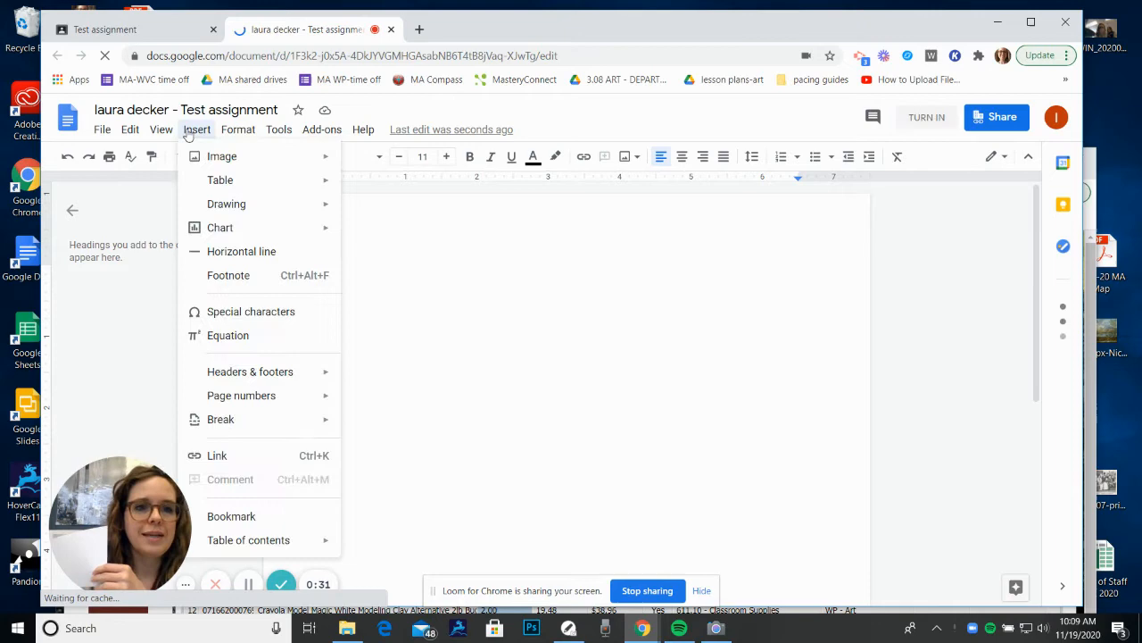
pyautogui.moveTo(222, 157)
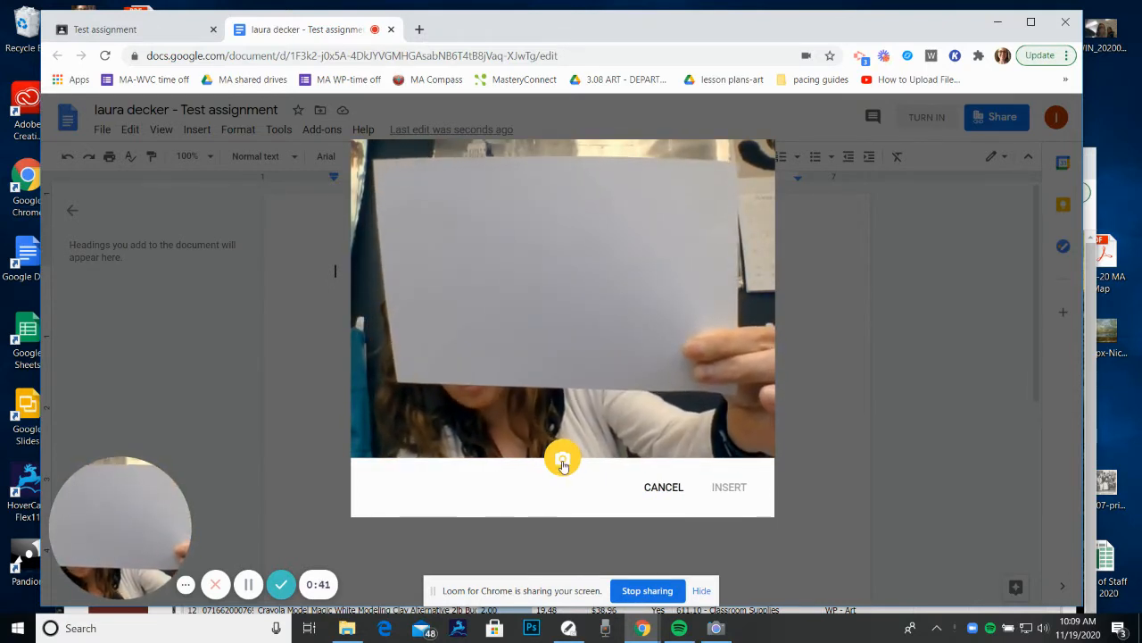
pyautogui.click(562, 461)
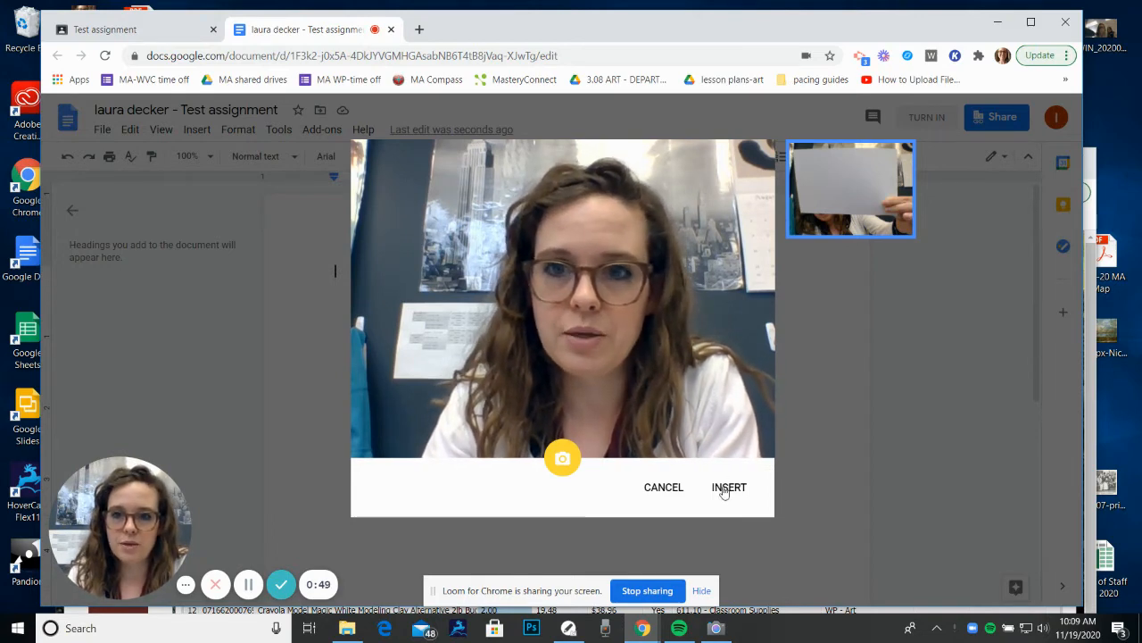
# Insert the captured photo into the document and enlarge it on the page.
pyautogui.click(729, 487)
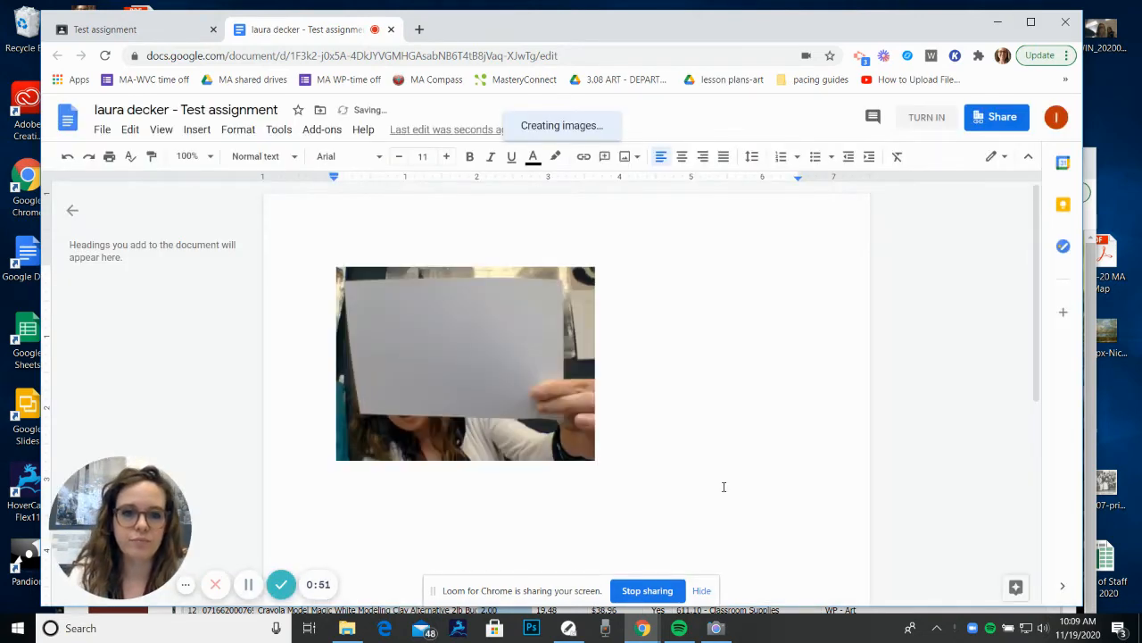
pyautogui.click(464, 364)
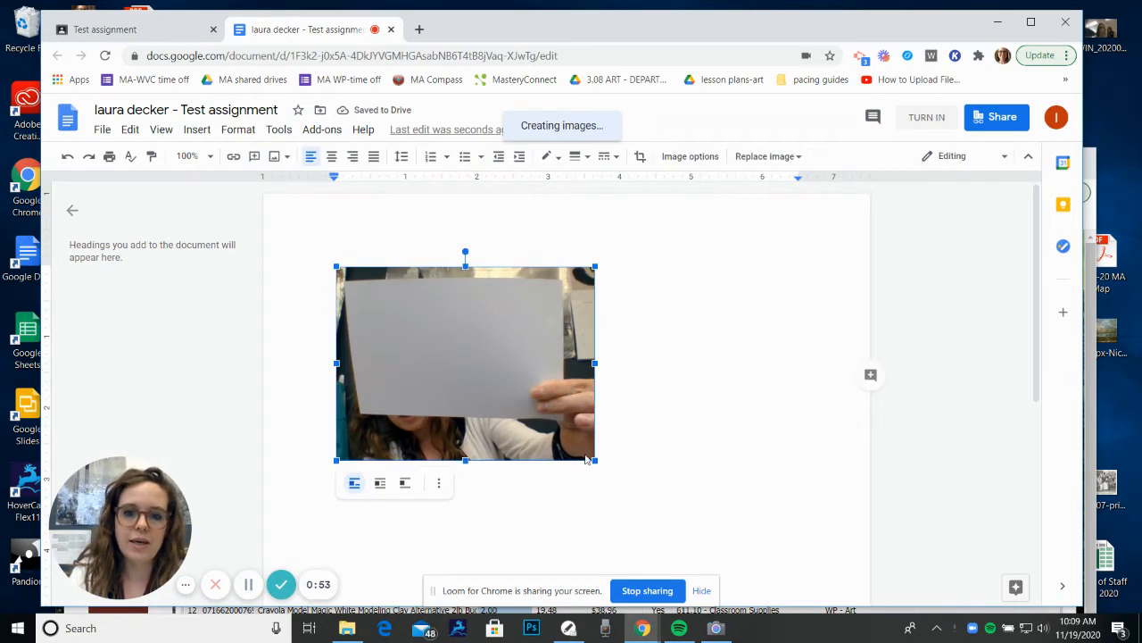
pyautogui.moveTo(594, 460); pyautogui.dragTo(710, 546)
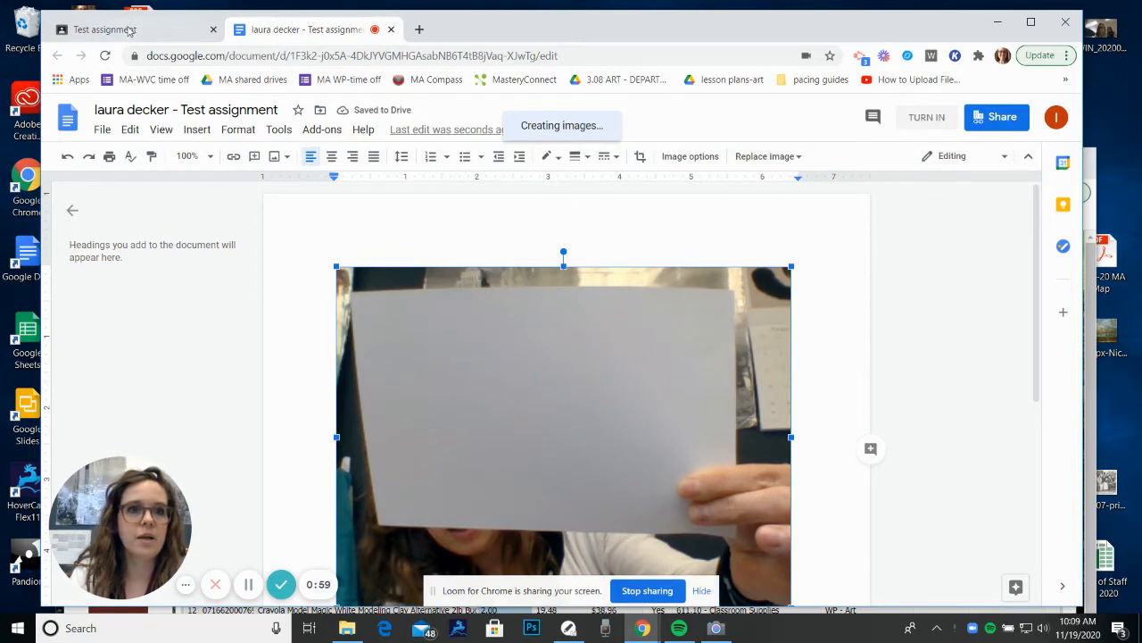
# Return to the Classroom assignment page and turn in the assignment, confirming submission.
pyautogui.click(106, 29)
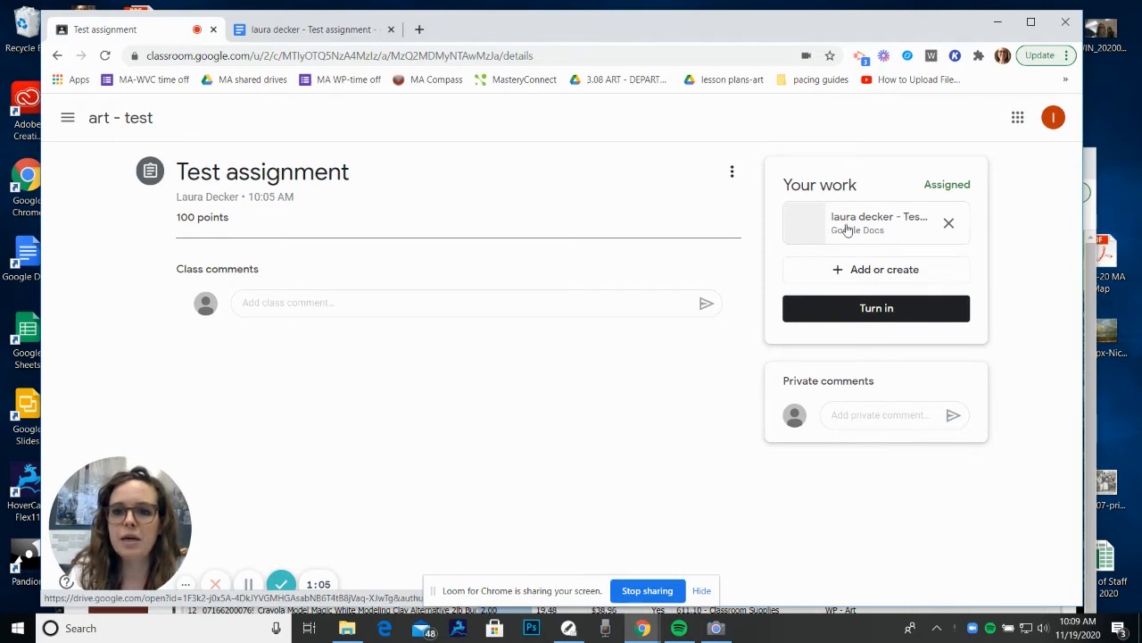
pyautogui.click(874, 307)
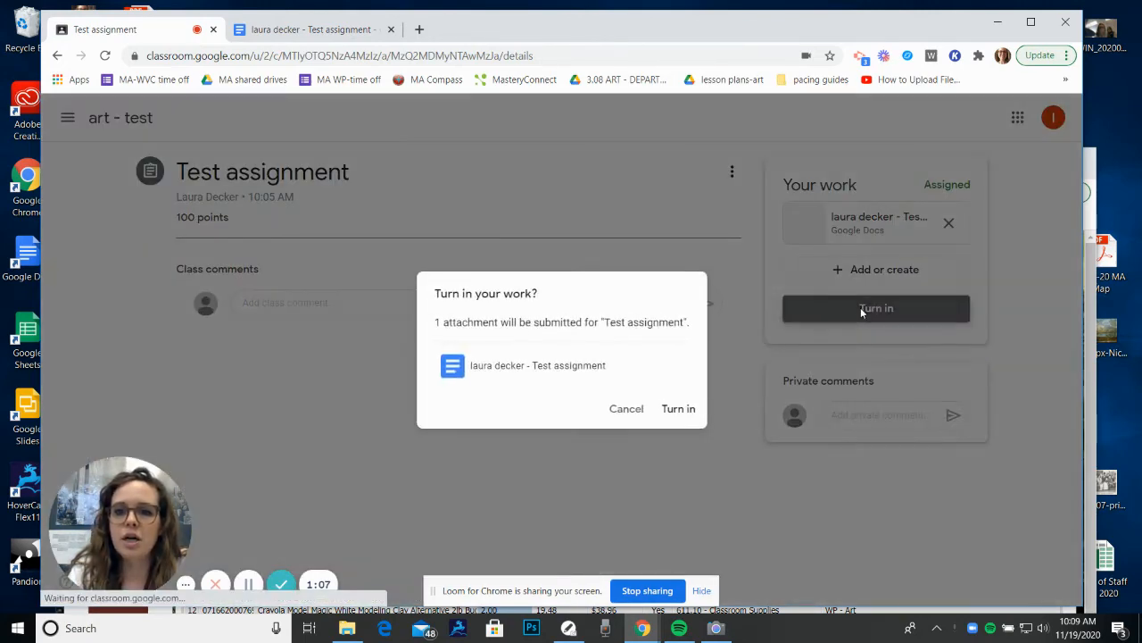
pyautogui.click(679, 409)
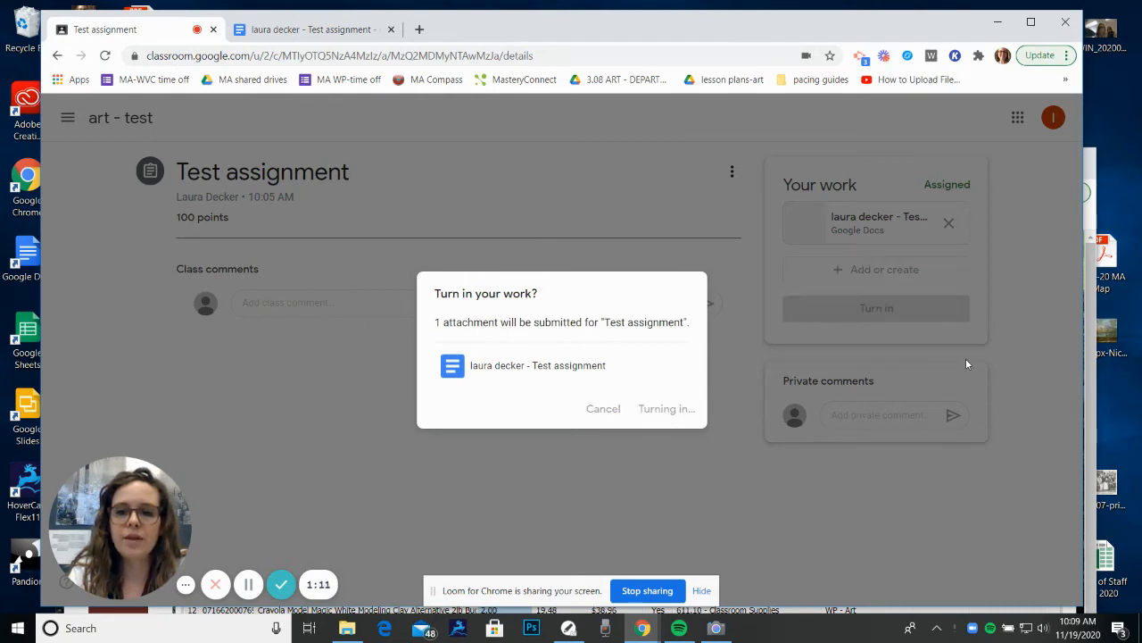
pyautogui.click(666, 407)
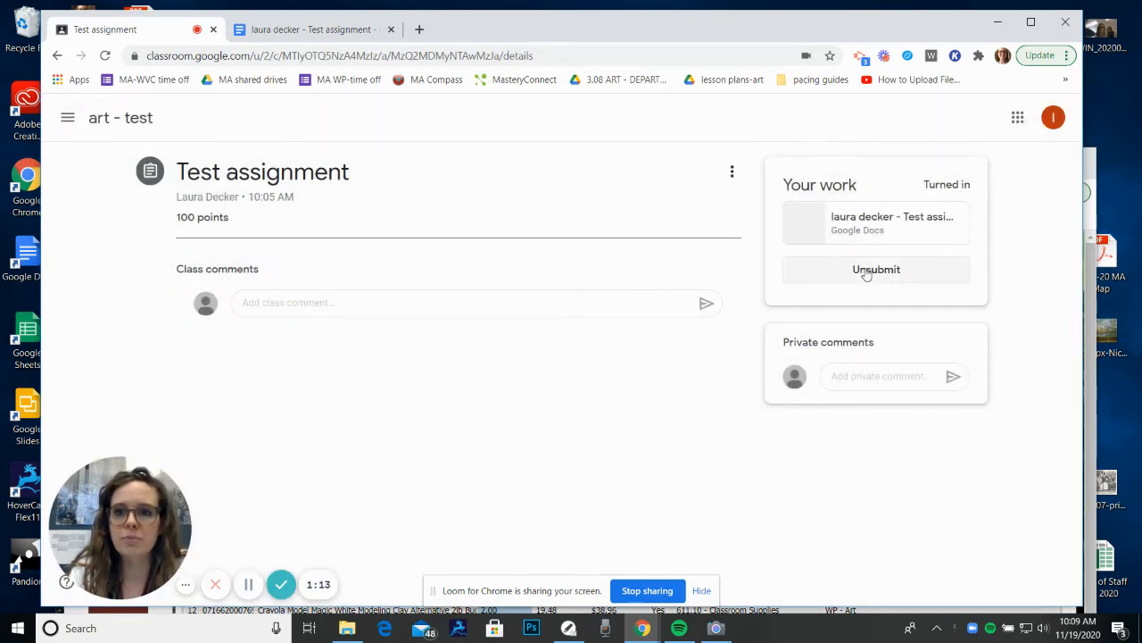
# Unsubmit the assignment so it shows Assigned again with the document still attached.
pyautogui.click(875, 269)
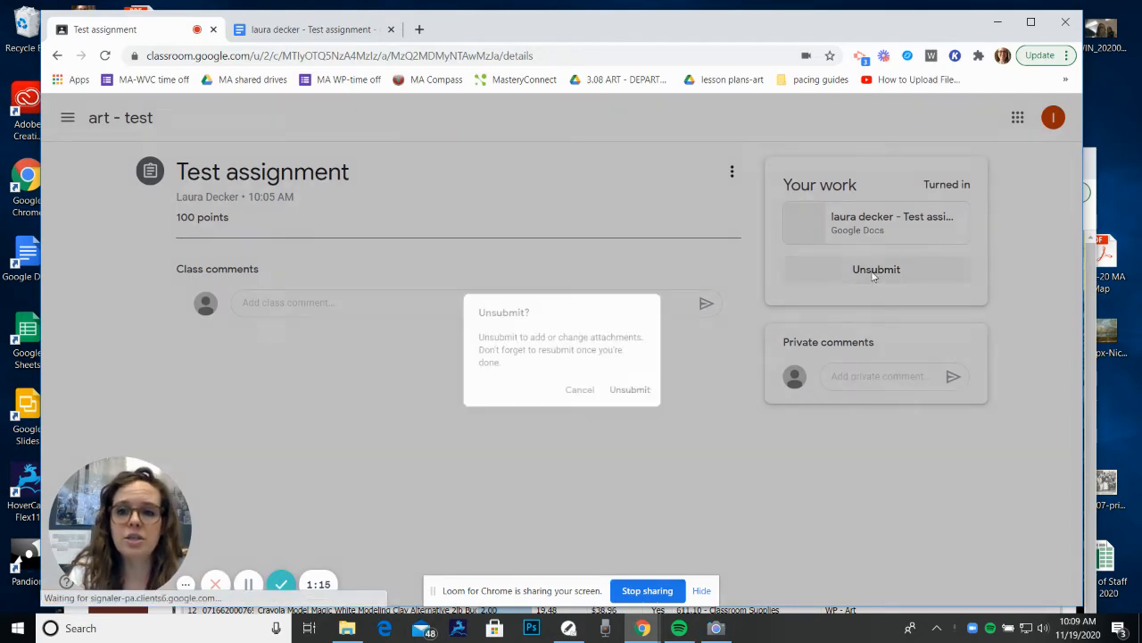
pyautogui.click(630, 389)
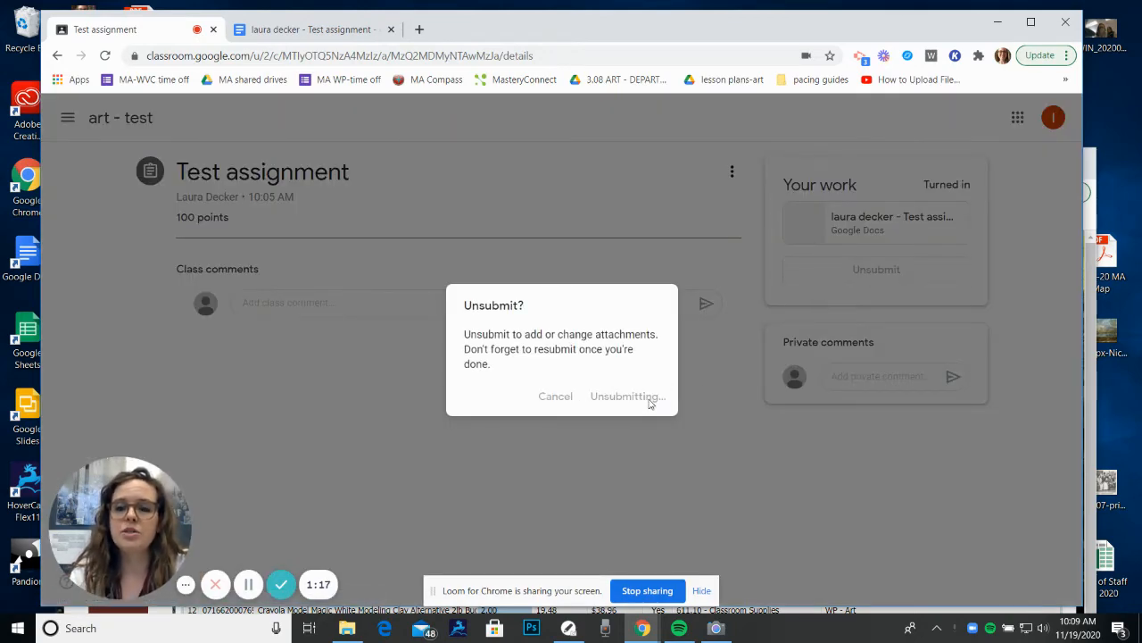
pyautogui.click(628, 396)
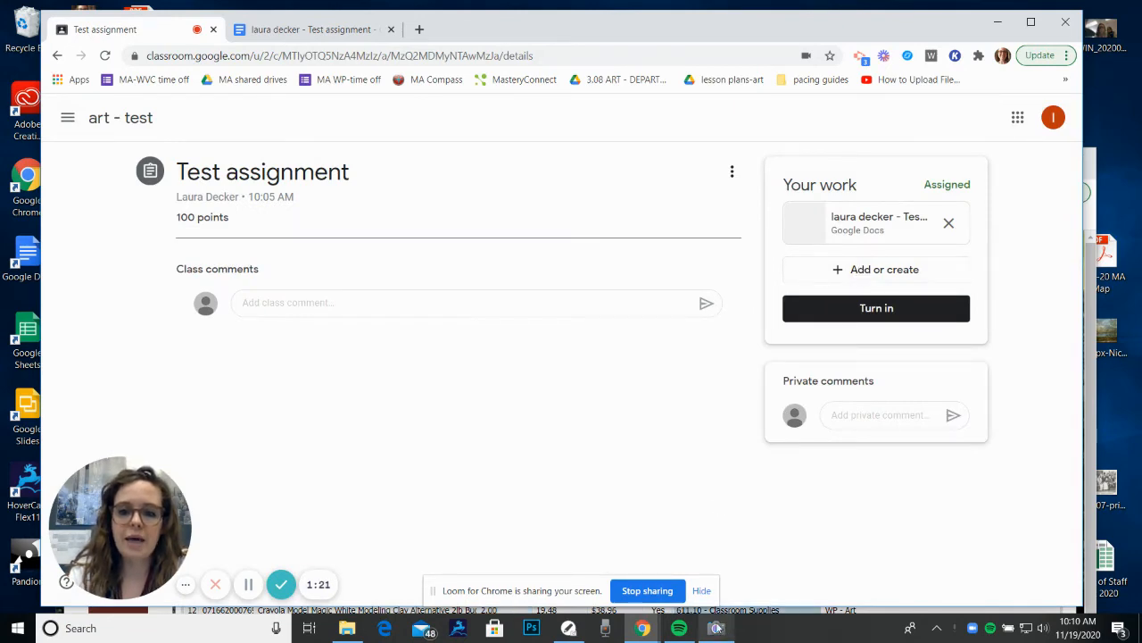
pyautogui.click(716, 628)
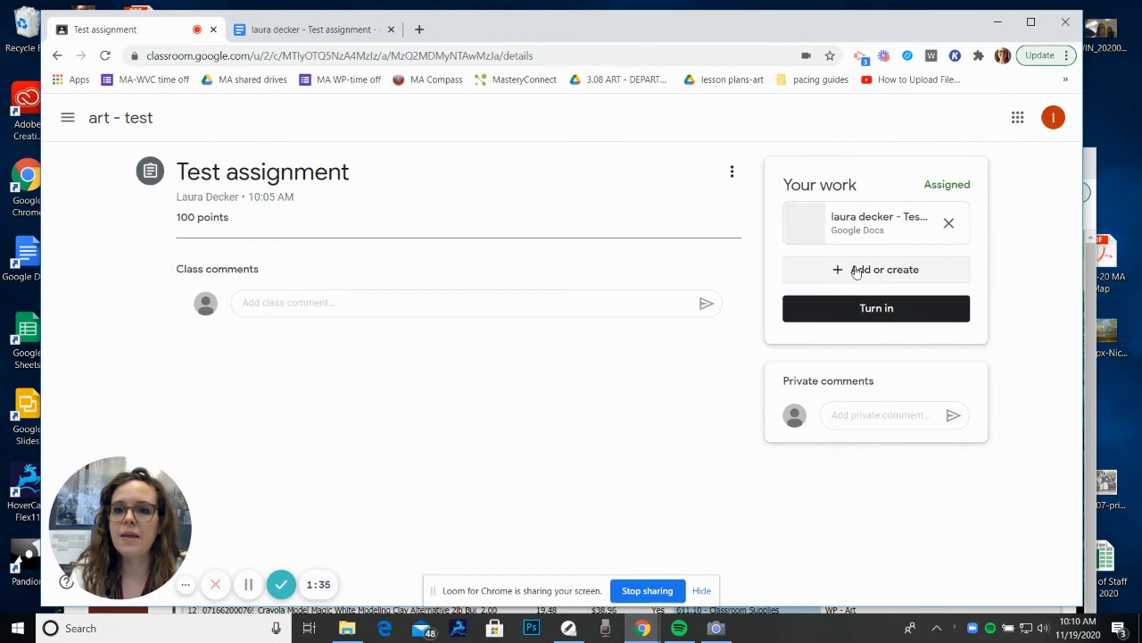
pyautogui.click(874, 269)
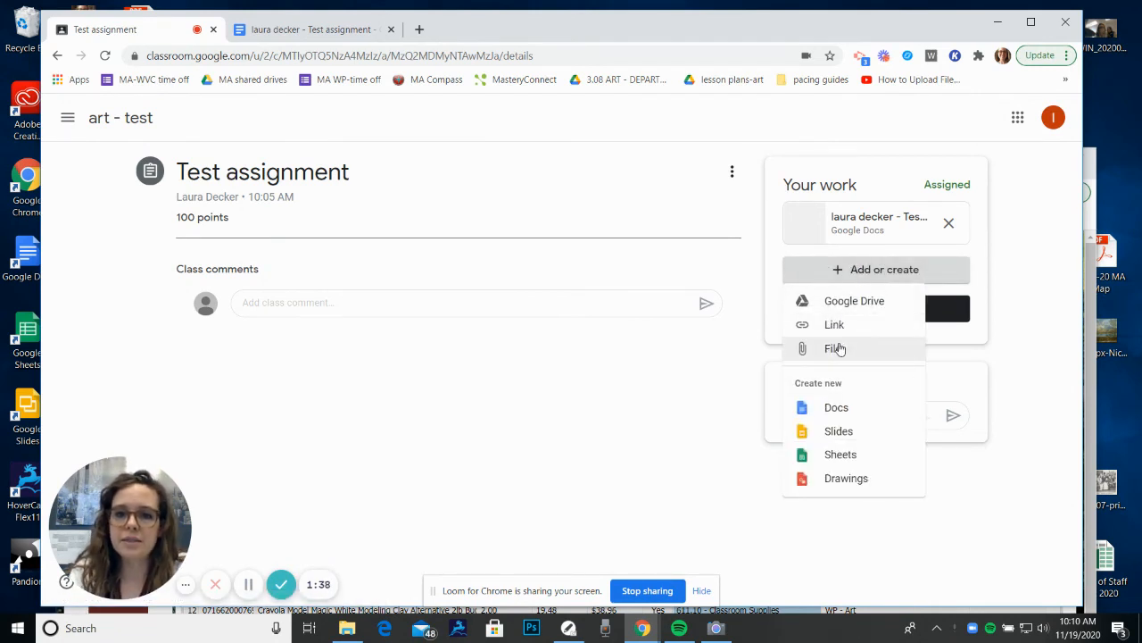
pyautogui.click(831, 348)
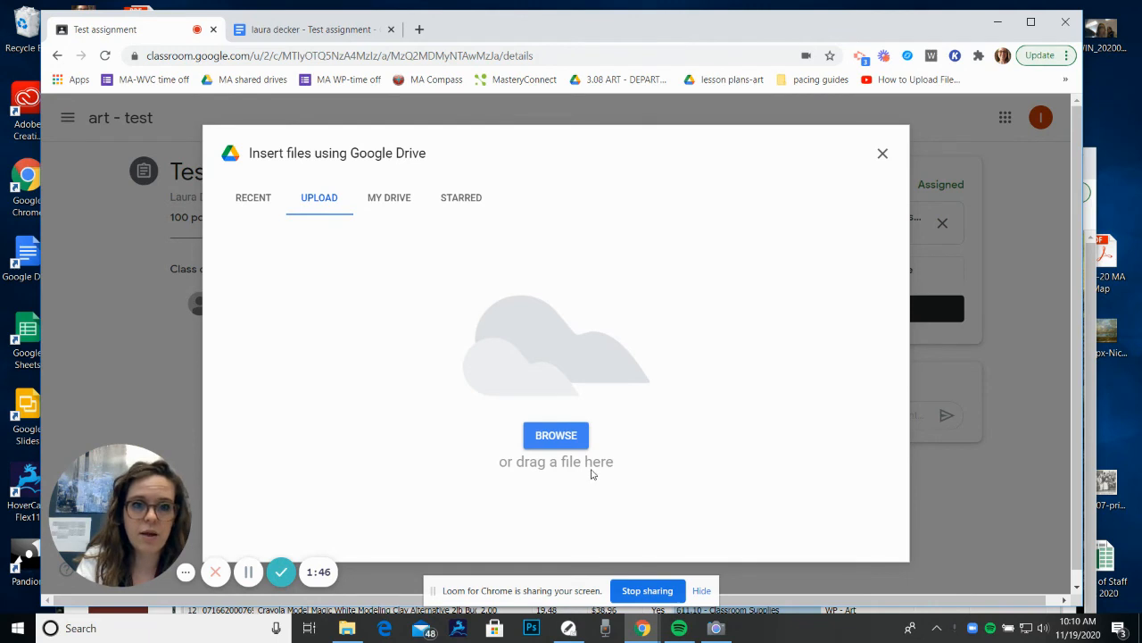
pyautogui.click(882, 153)
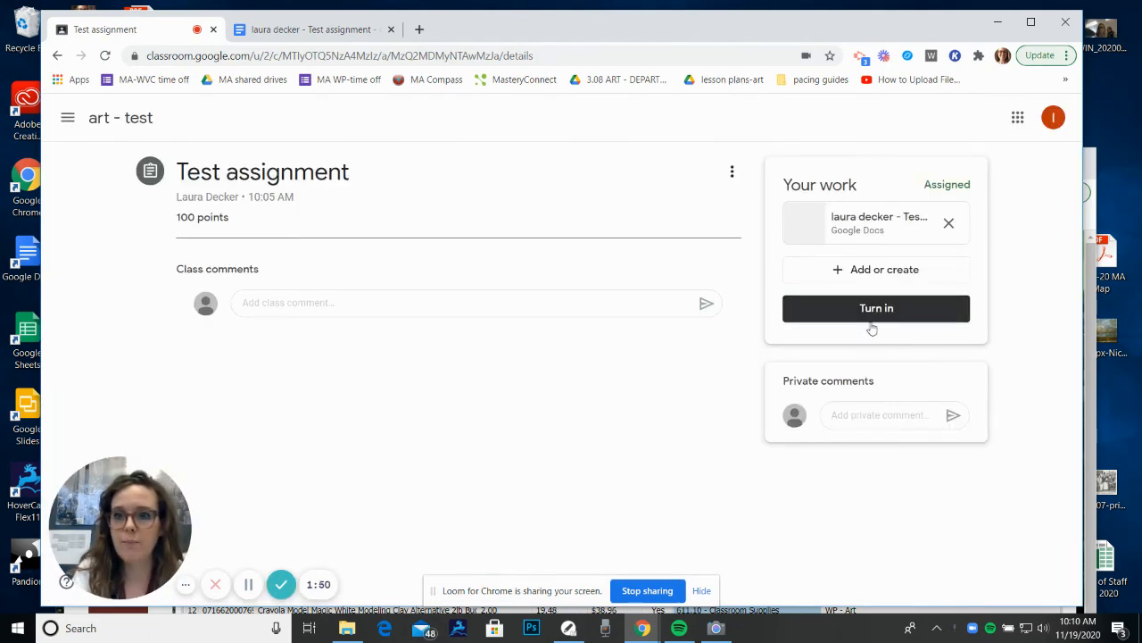
# Turn in the assignment again and confirm submitting the attached document.
pyautogui.click(876, 308)
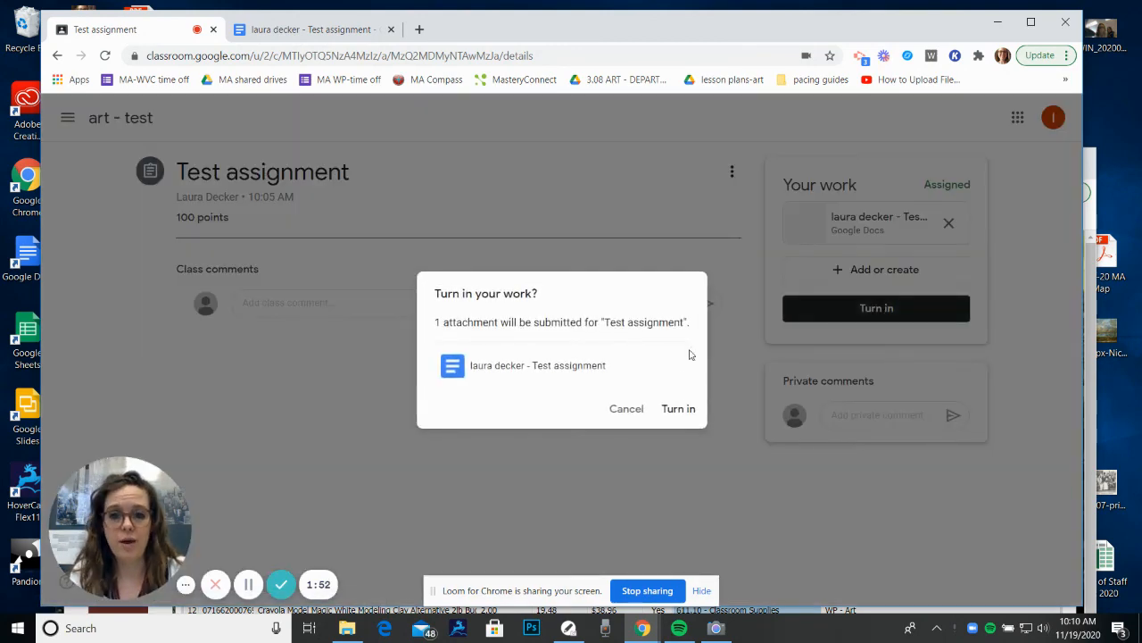
pyautogui.click(678, 409)
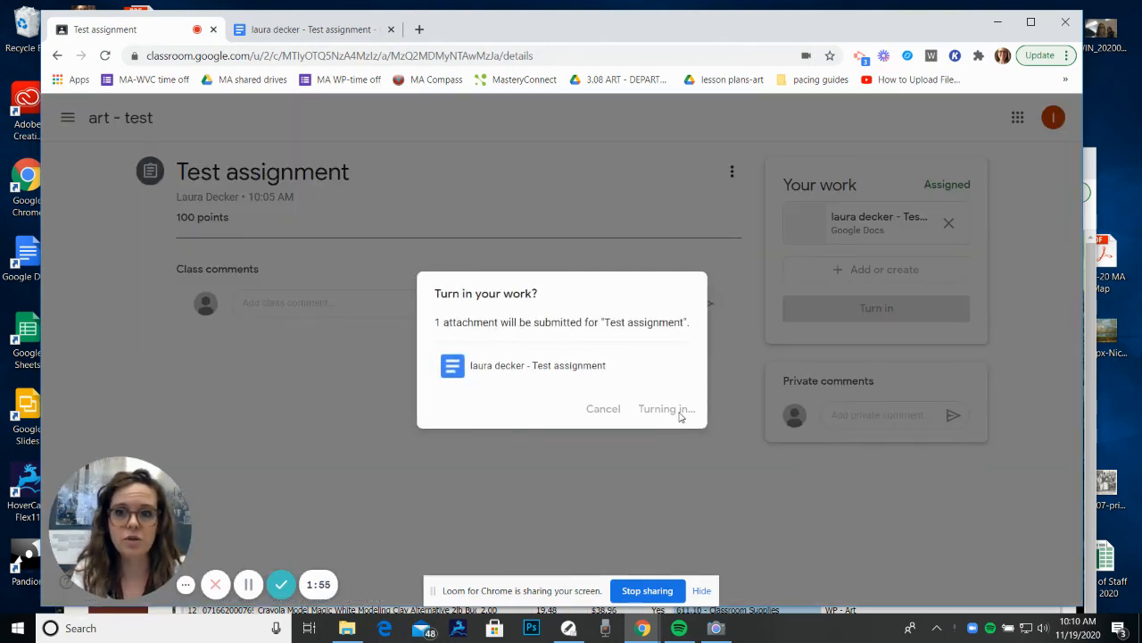
pyautogui.click(665, 408)
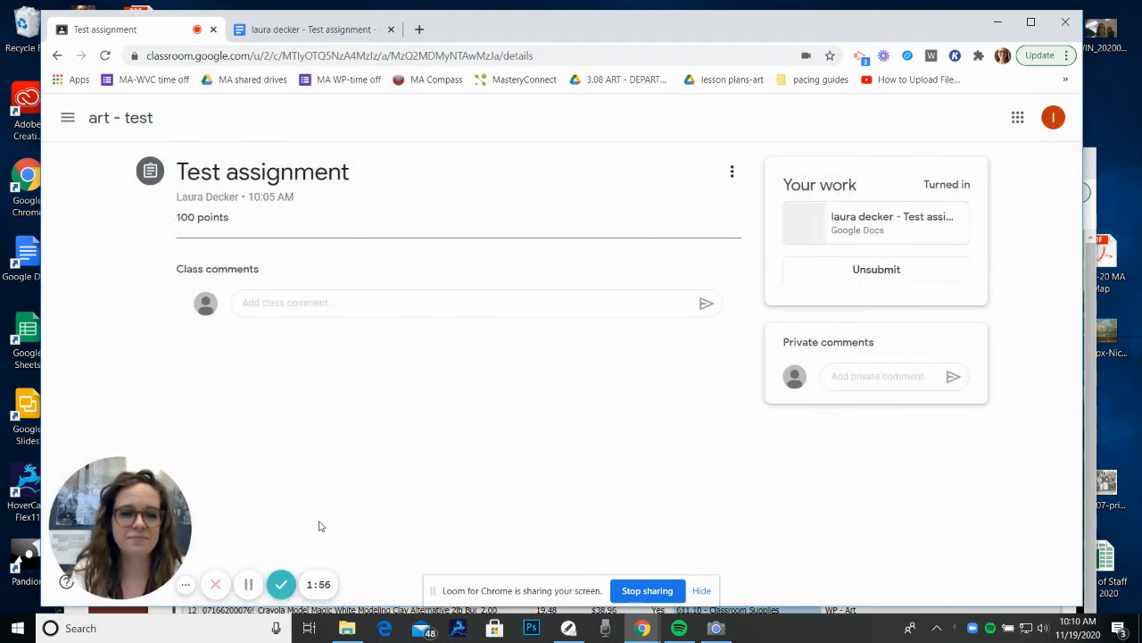